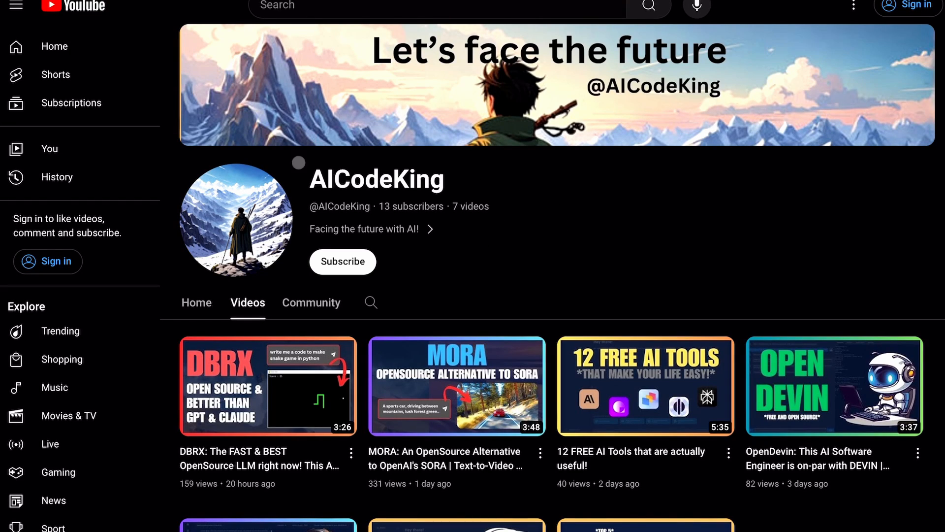
mouse_move(402, 194)
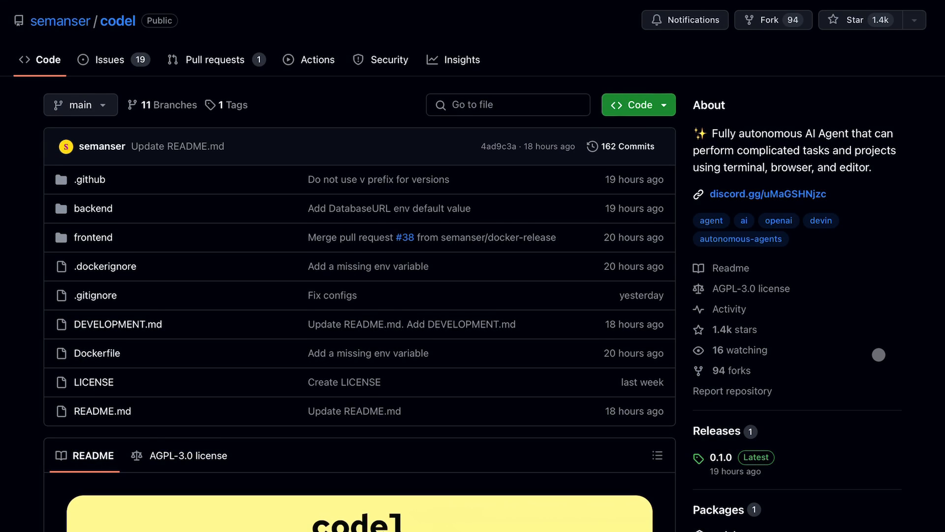
scroll(down, 3)
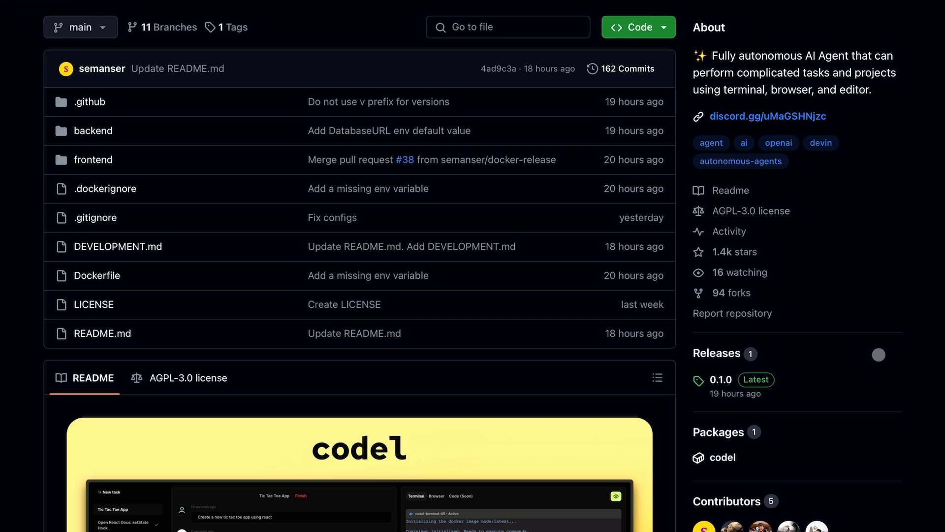
scroll(down, 3)
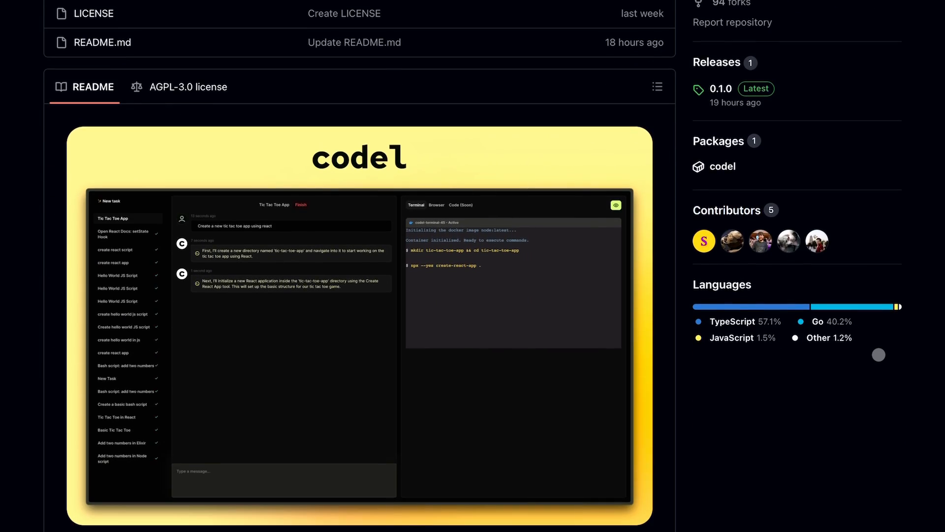
scroll(down, 3)
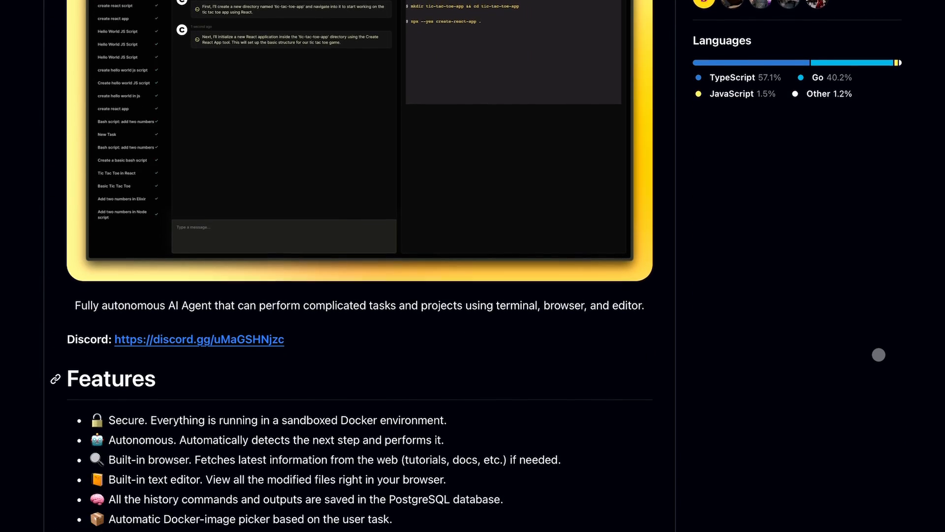
scroll(down, 3)
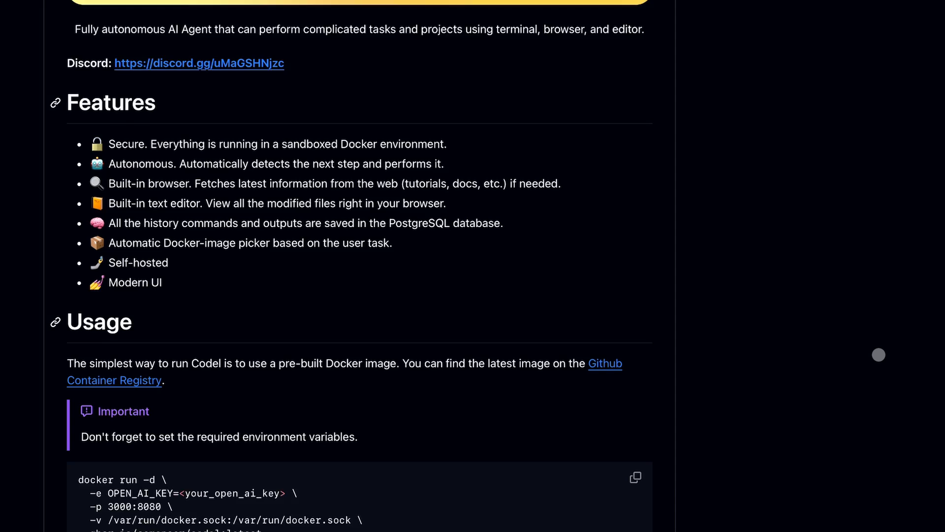
scroll(down, 3)
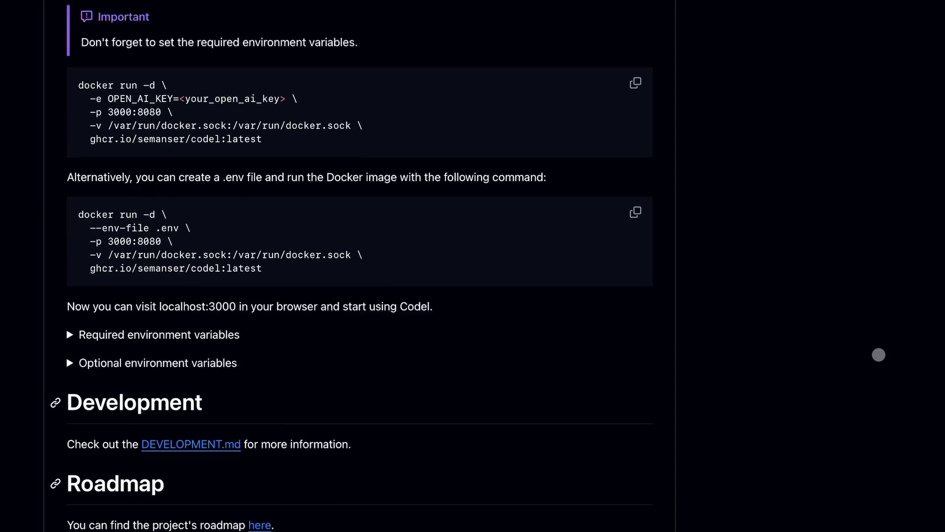
scroll(down, 3)
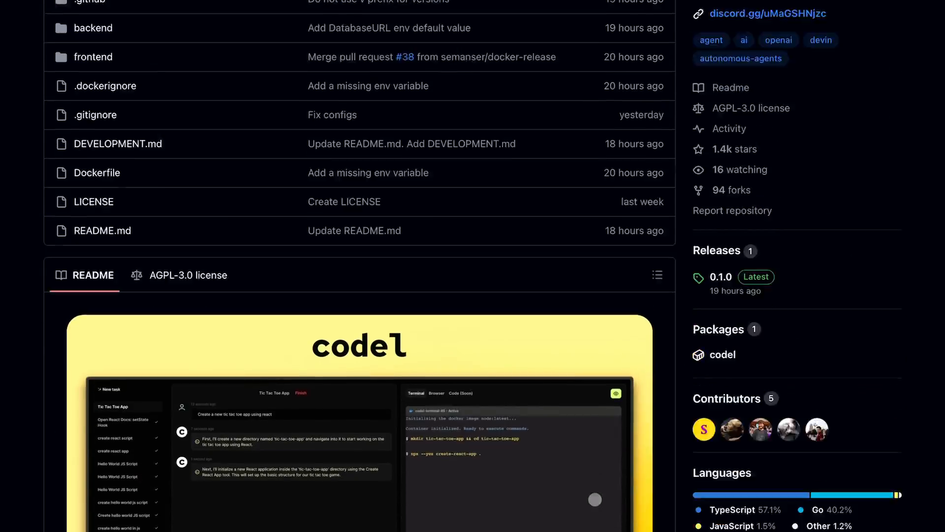
scroll(down, 3)
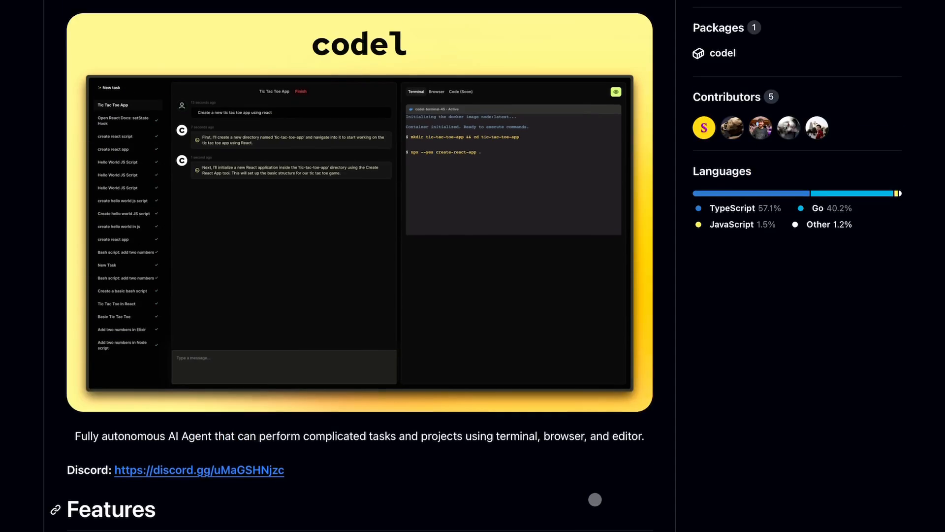
scroll(down, 3)
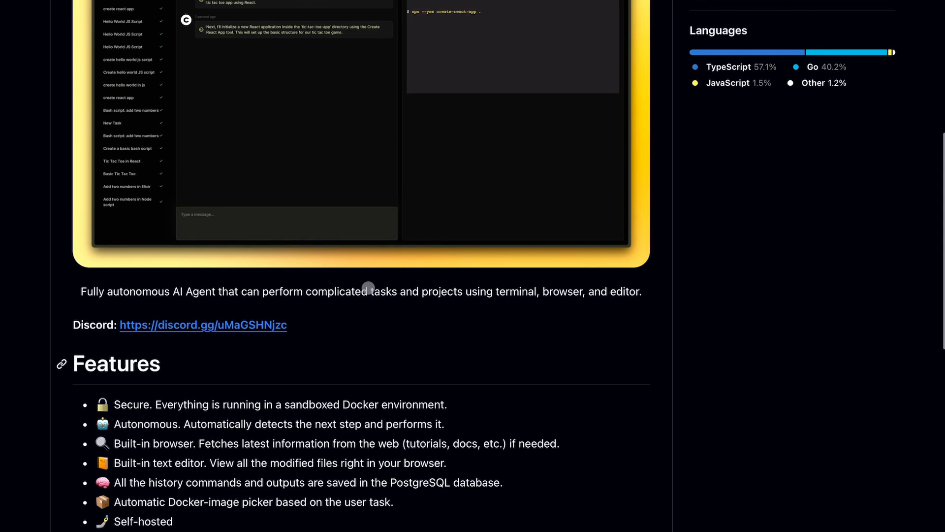
drag(120, 324, 287, 324)
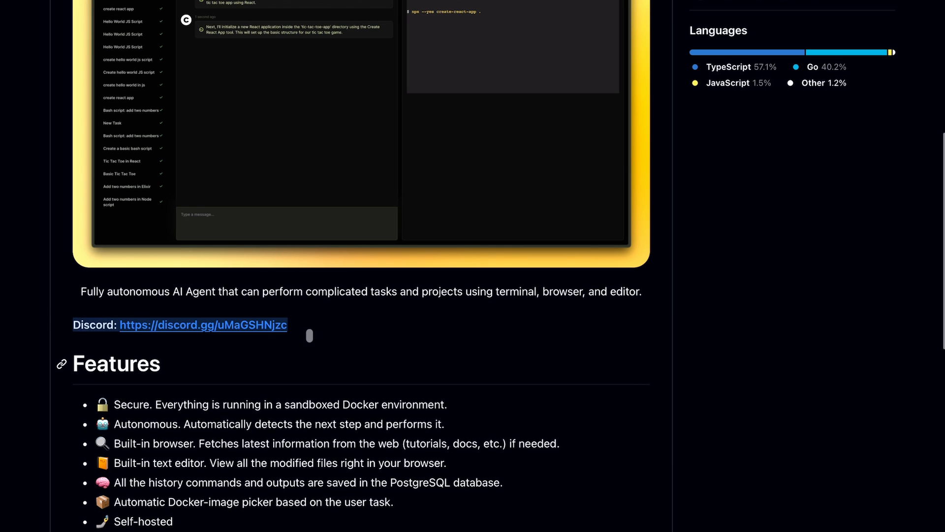
scroll(down, 3)
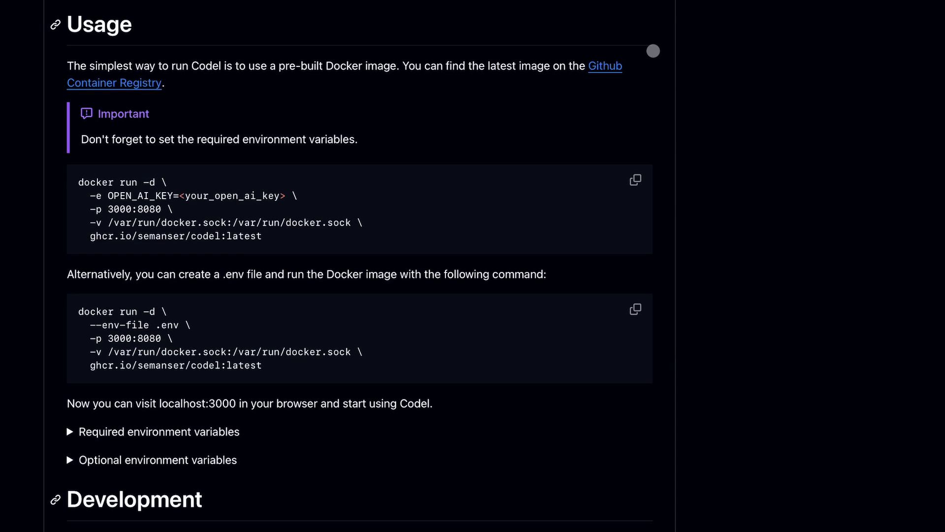
mouse_move(112, 250)
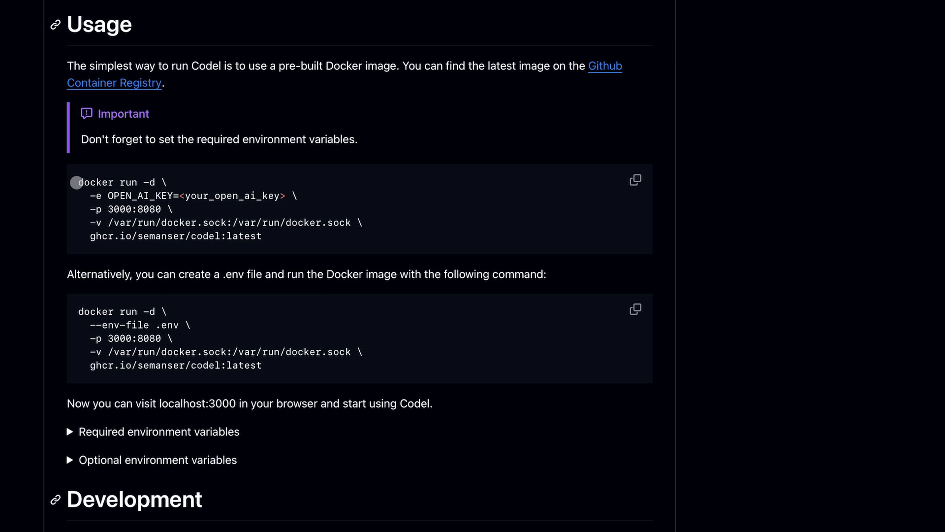
scroll(down, 3)
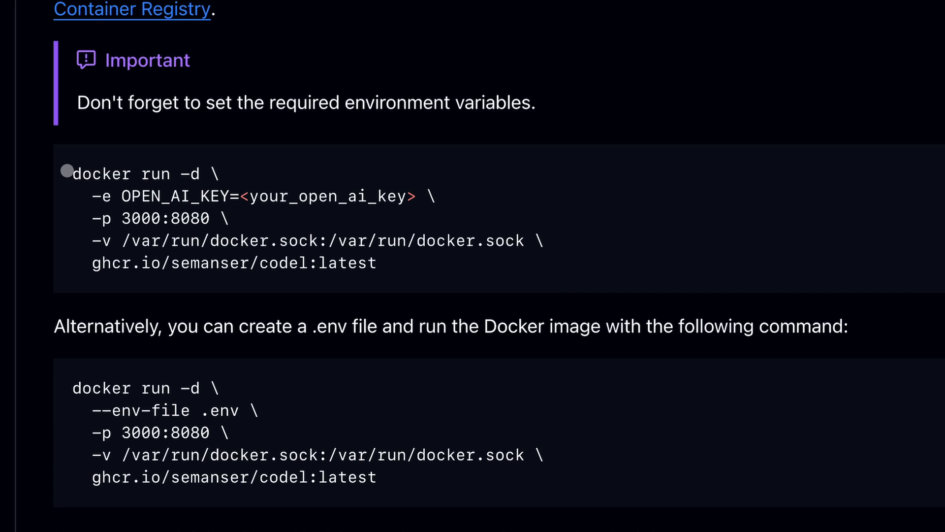
Expand the README's required and optional environment variable lists and highlight OPEN_AI_KEY
drag(121, 196, 292, 195)
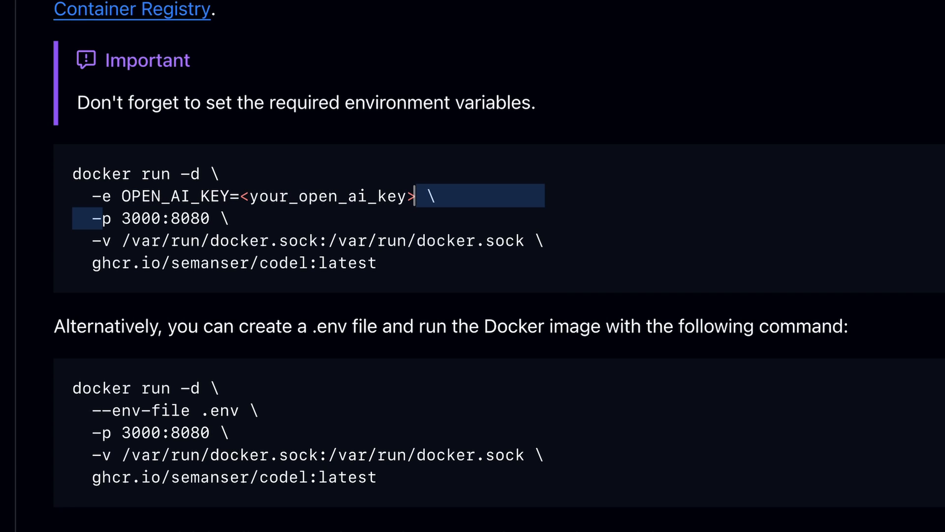
scroll(down, 3)
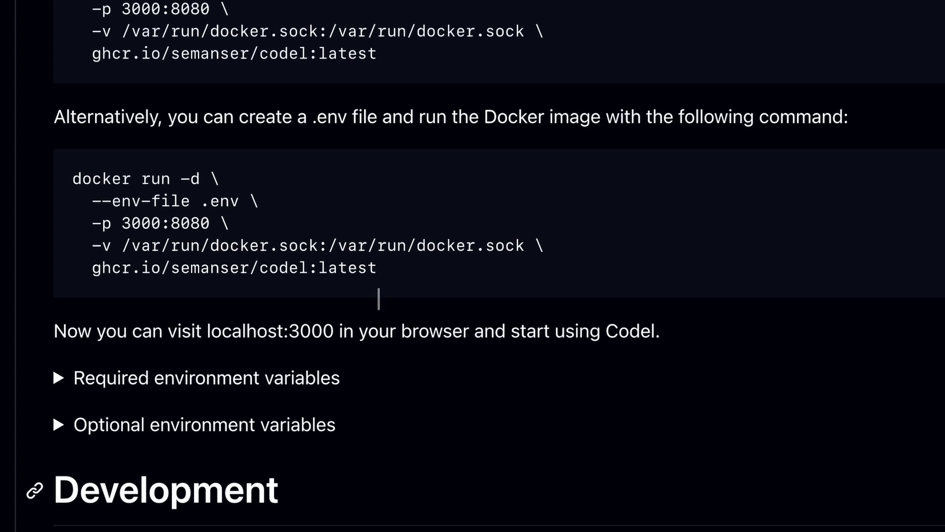
click(64, 378)
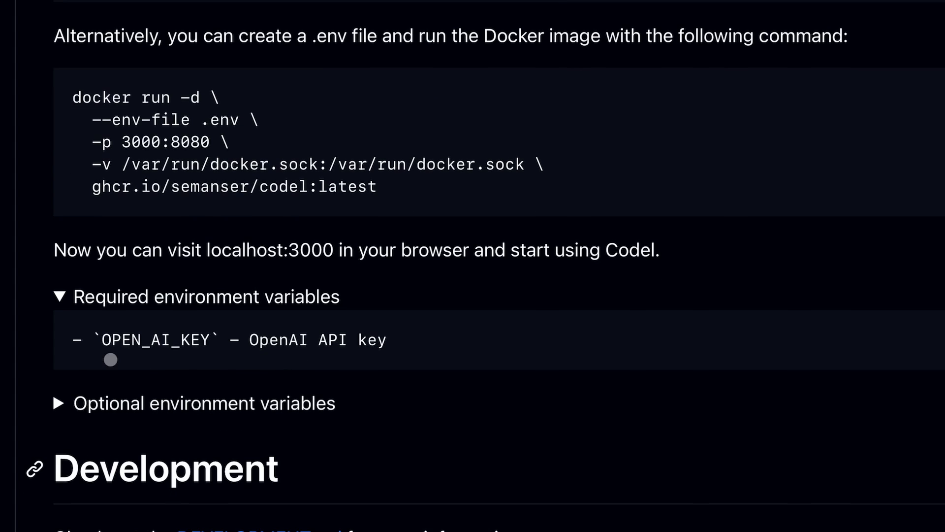
double_click(156, 339)
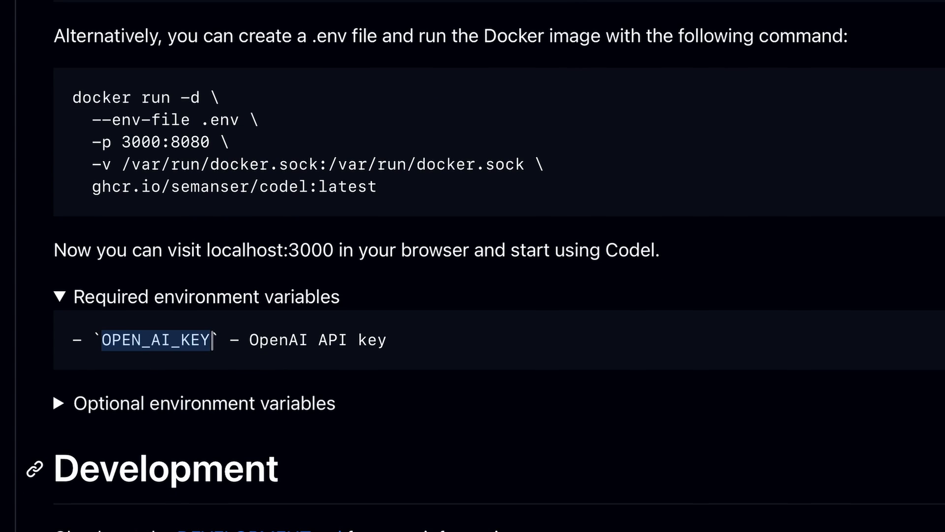
click(59, 402)
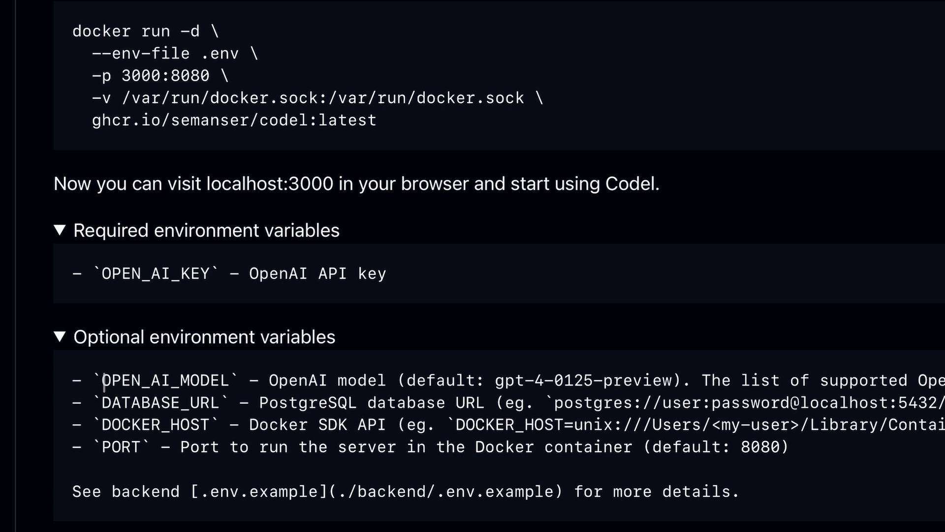
double_click(163, 381)
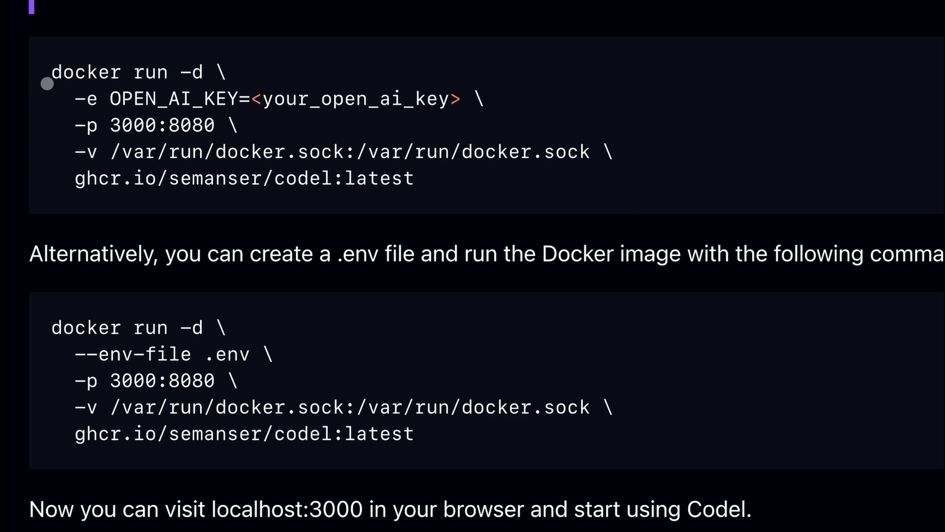
Highlight the docker run commands, then follow the DEVELOPMENT.md link
drag(49, 72, 416, 178)
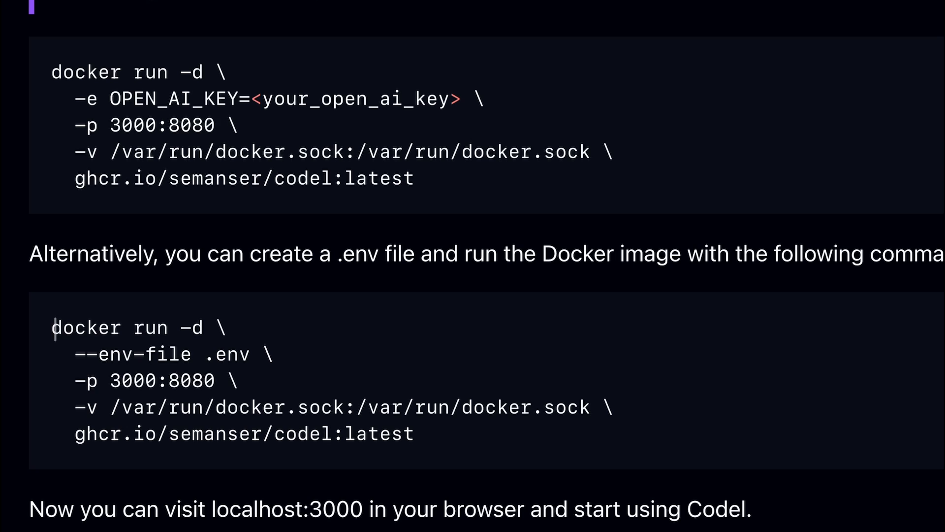
drag(53, 327, 414, 433)
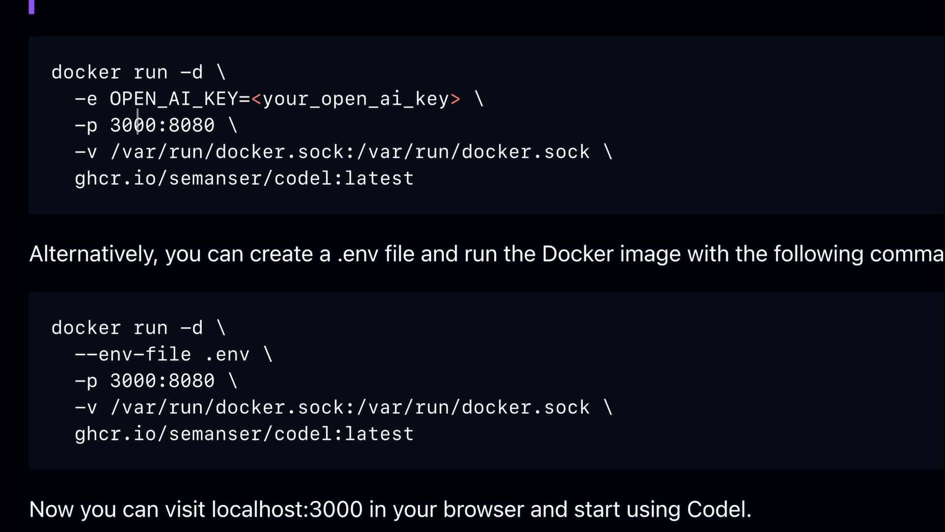
double_click(192, 124)
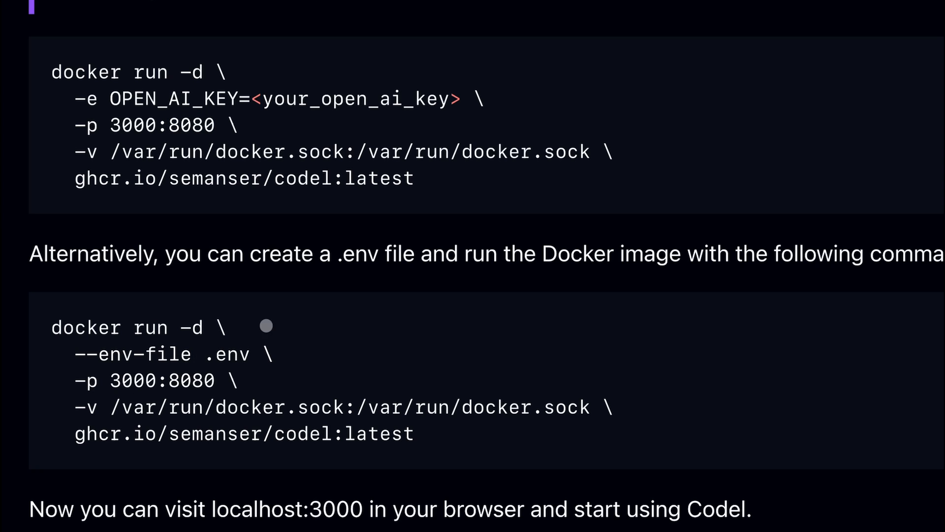
click(91, 211)
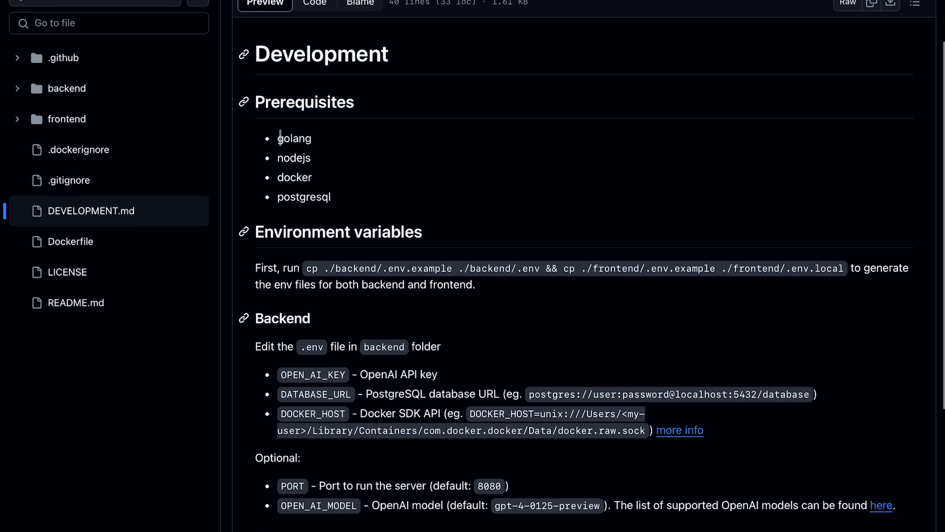
double_click(294, 158)
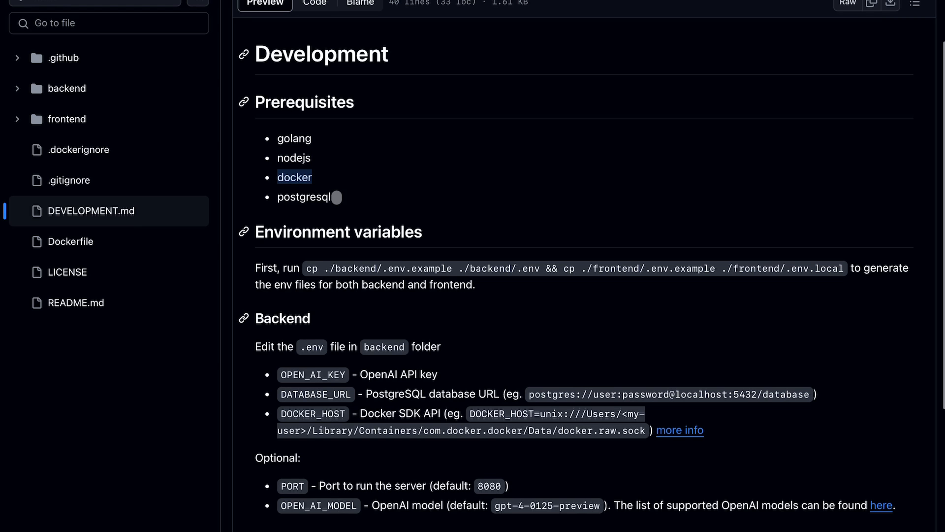
scroll(down, 3)
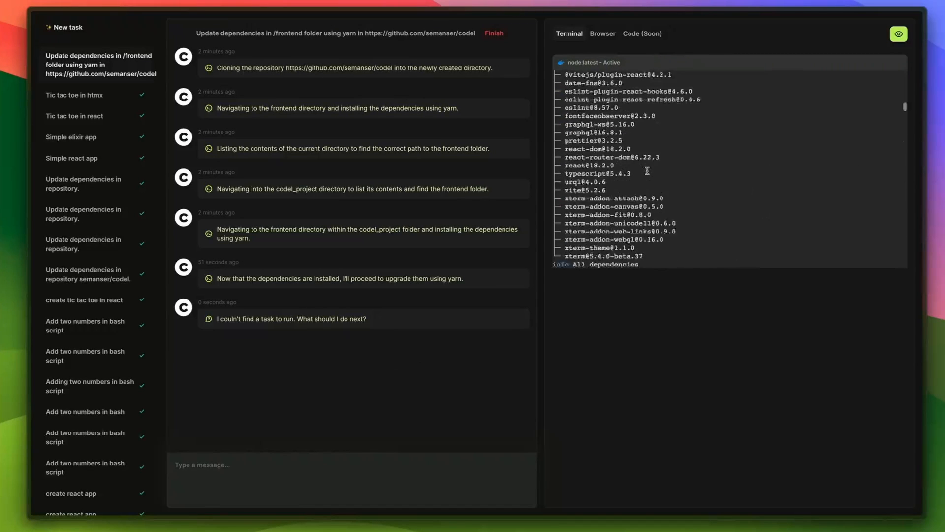
Switch from the Codel UI back to the codel GitHub repository tab
click(68, 26)
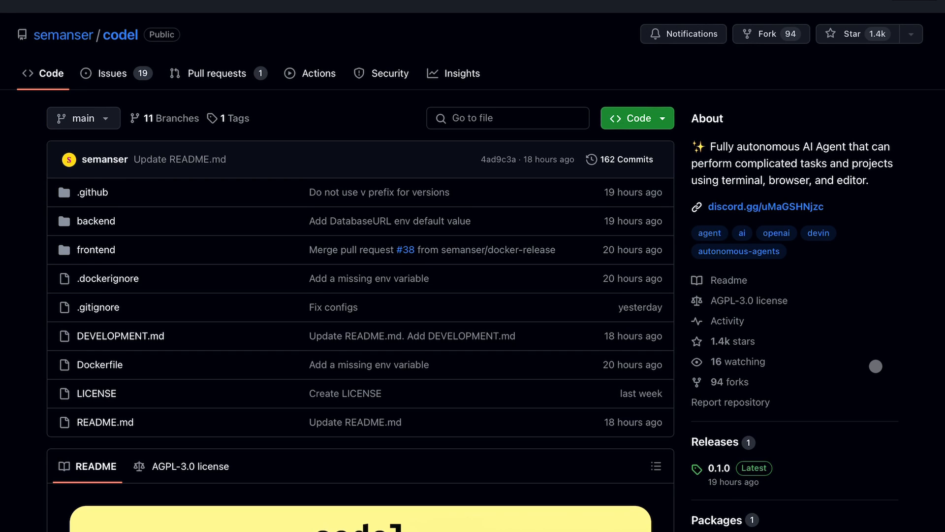
Scroll the README past Features and Usage down to Development, Roadmap and Credits
scroll(down, 3)
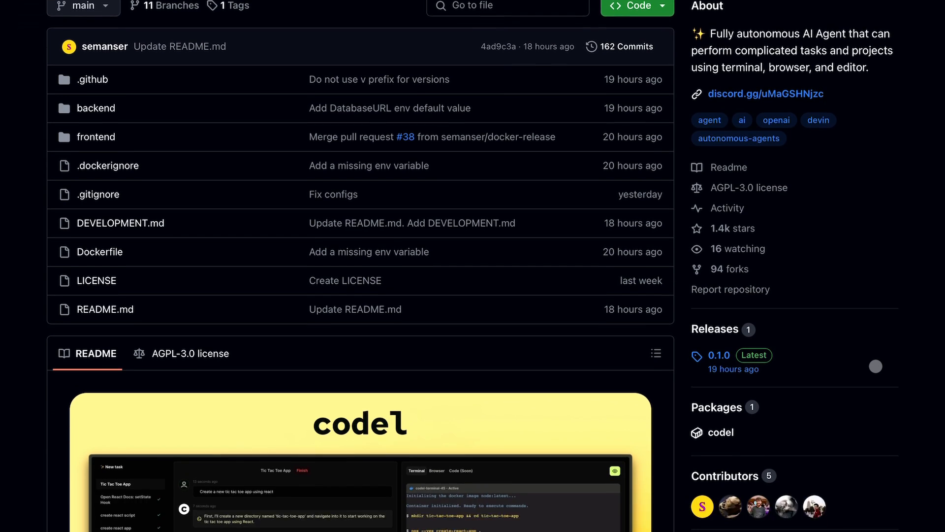
scroll(down, 3)
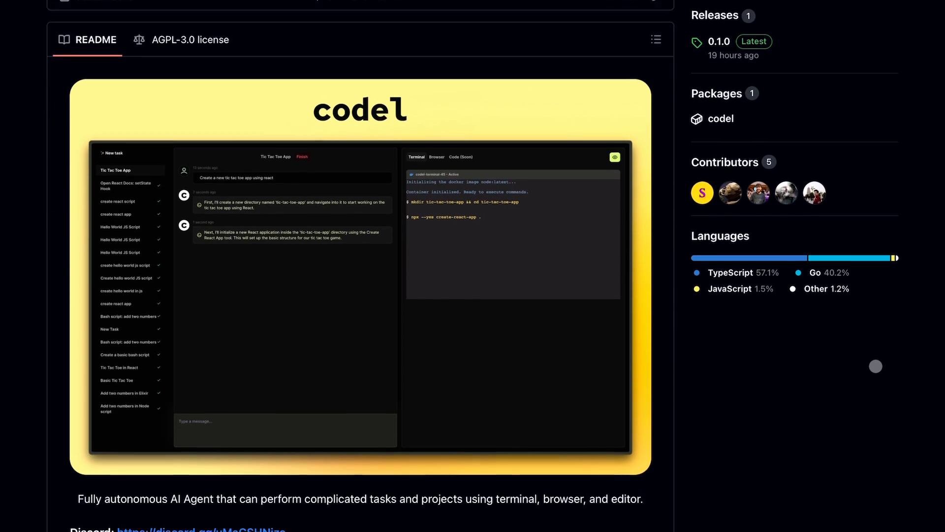
scroll(down, 3)
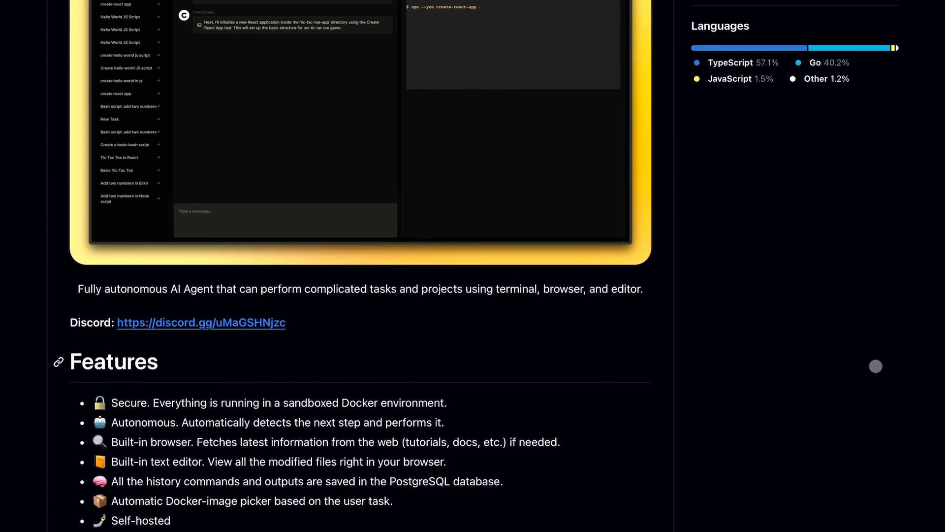
scroll(down, 3)
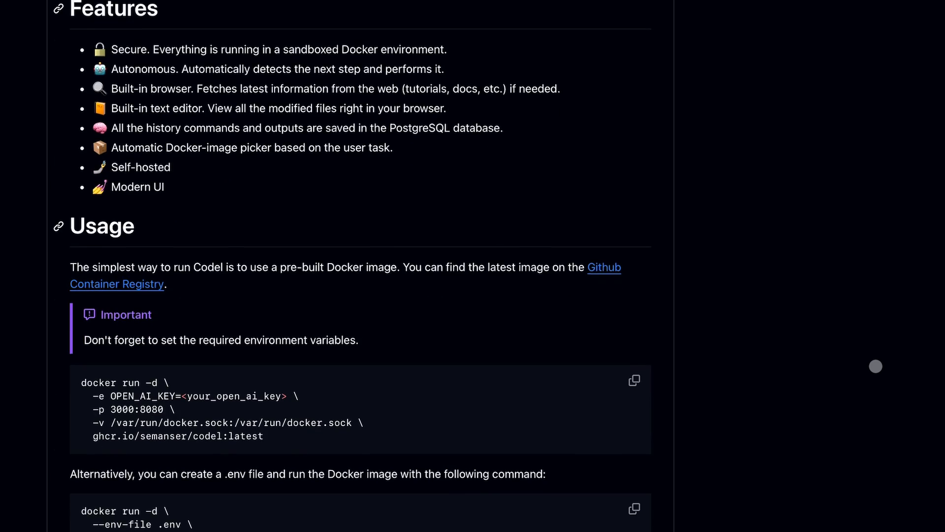
scroll(down, 3)
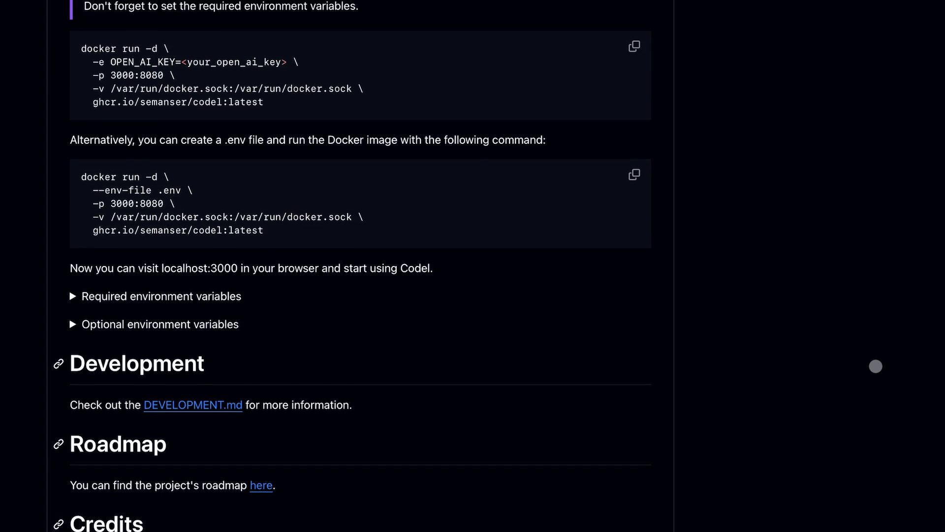
scroll(down, 3)
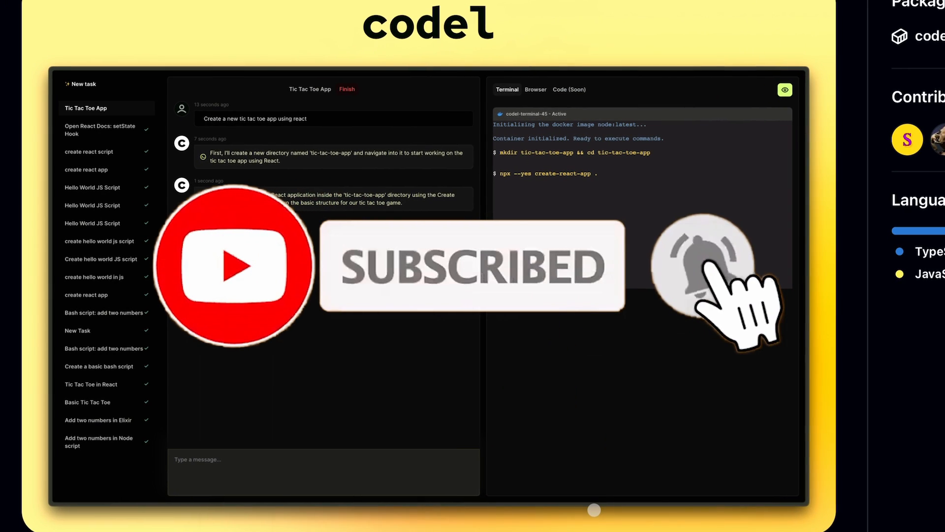
scroll(down, 3)
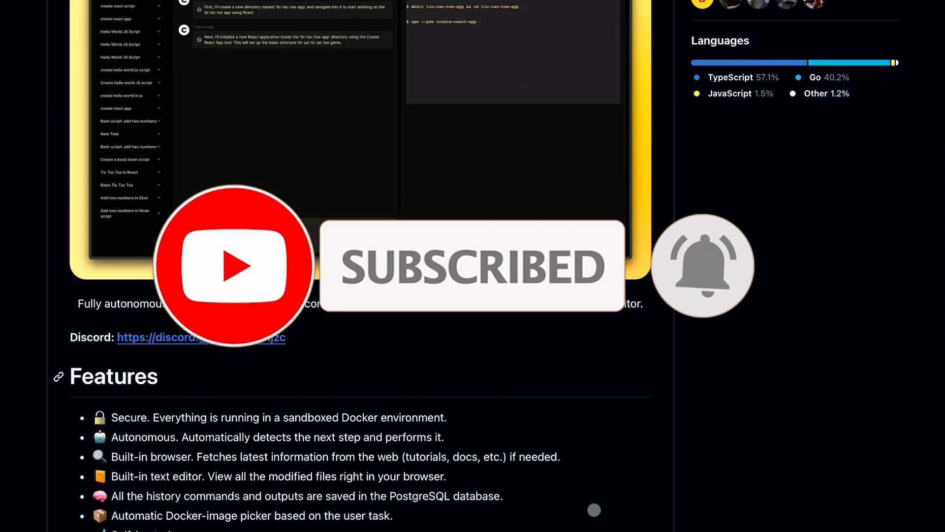
scroll(down, 3)
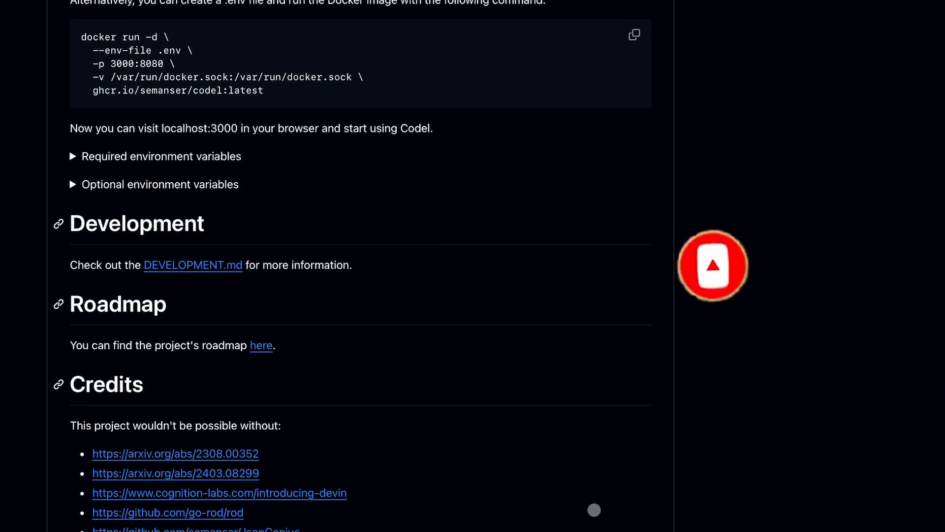